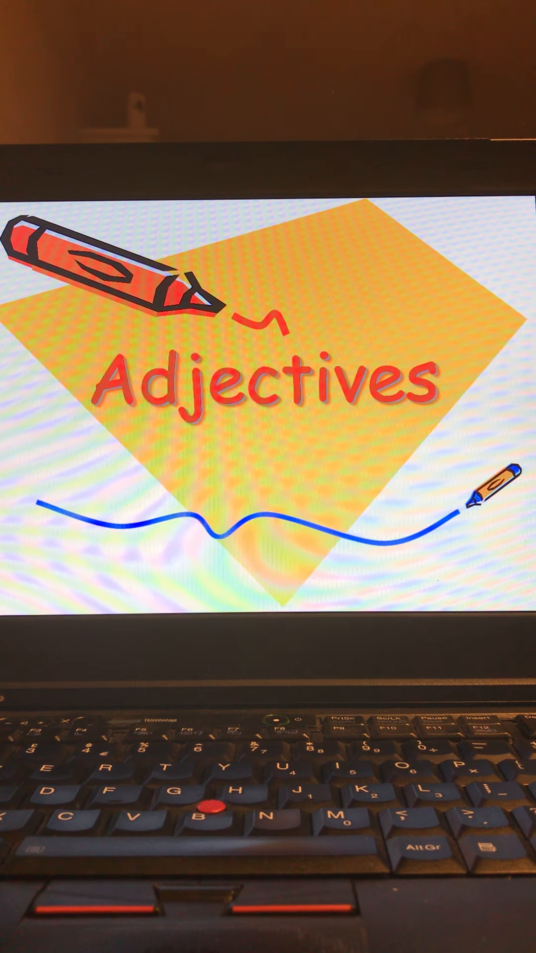
Advance the slideshow past the Adjectives title slide
key(Right)
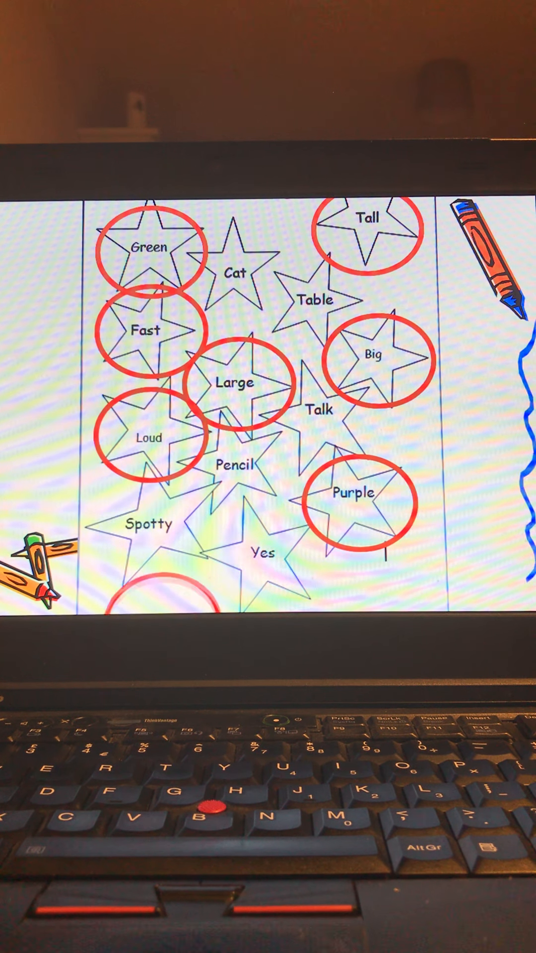
Trigger the red circle around the Spotty star, the eighth adjective
click(161, 535)
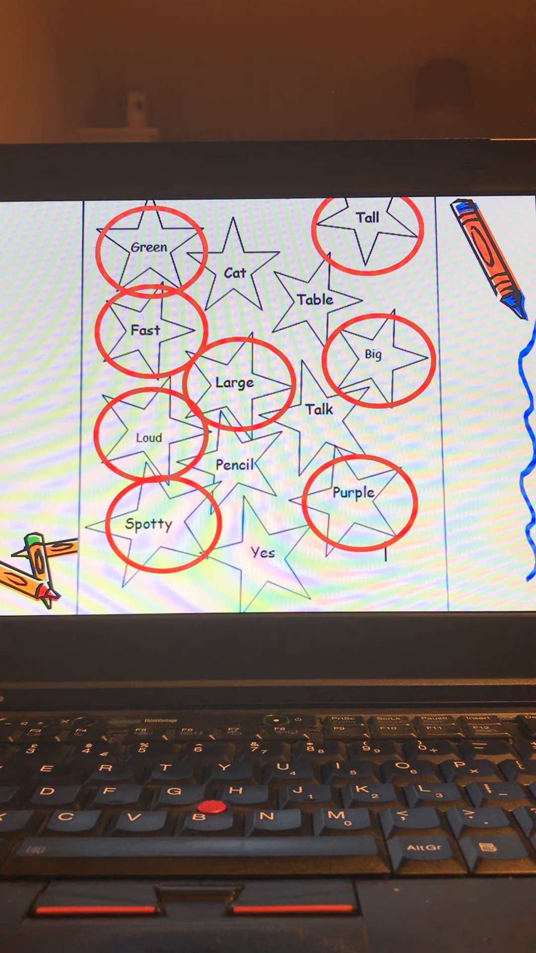